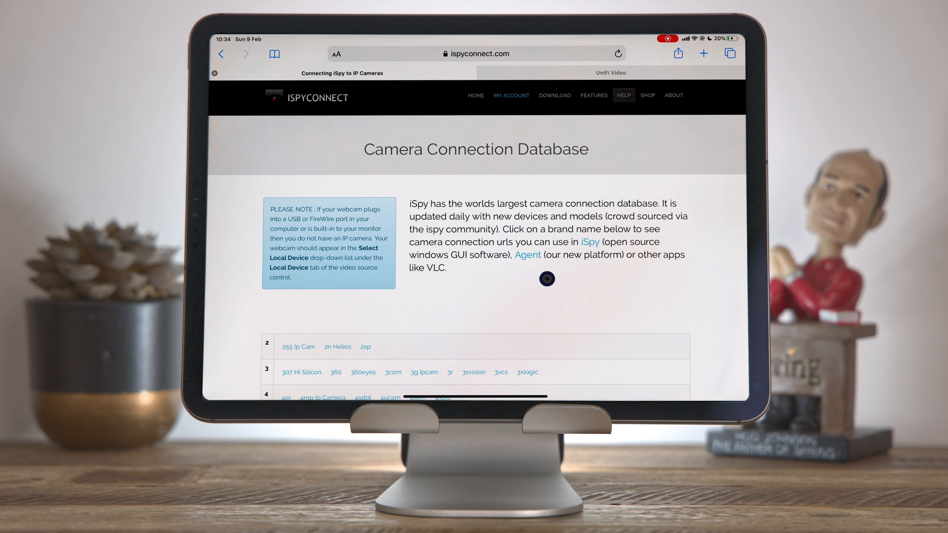
Scroll the Realtek page down to the models table listing the MJPEG URL paths
scroll("down", 3)
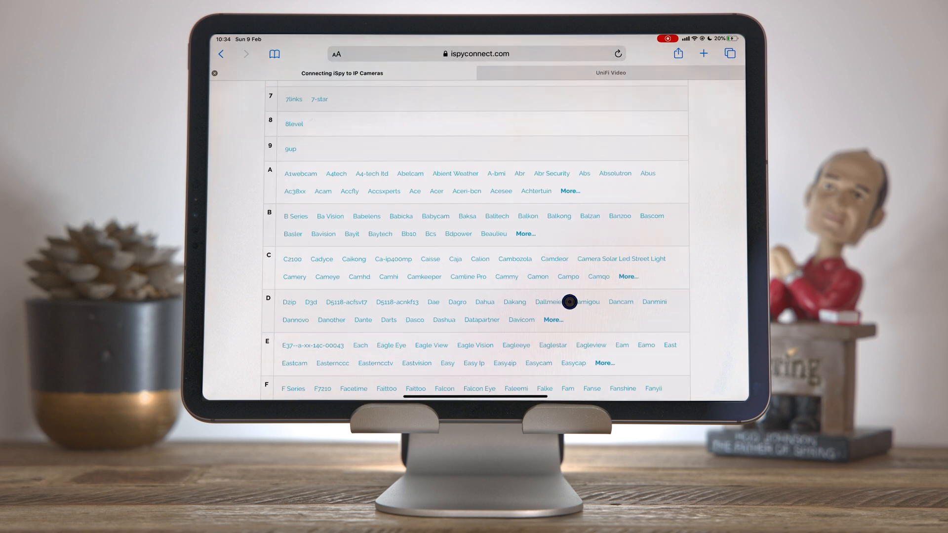
scroll("down", 3)
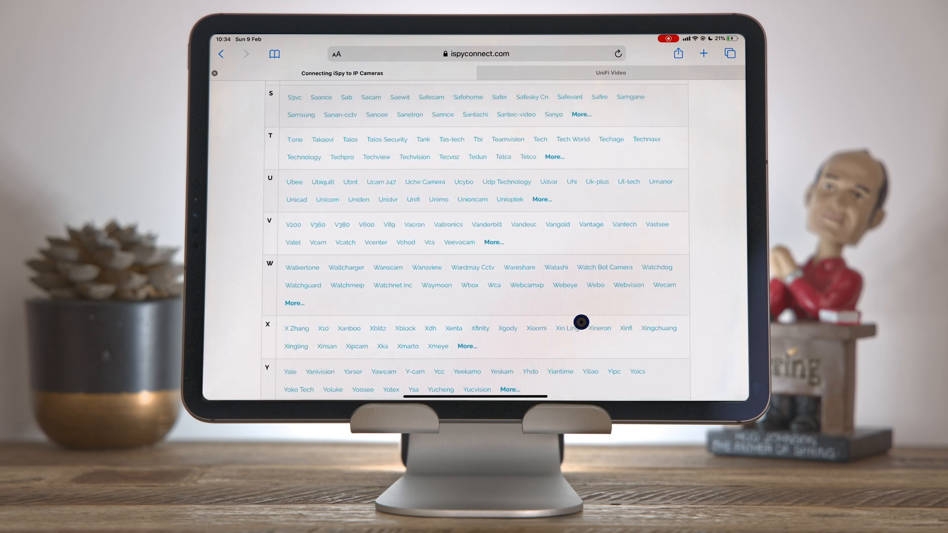
scroll("up", 3)
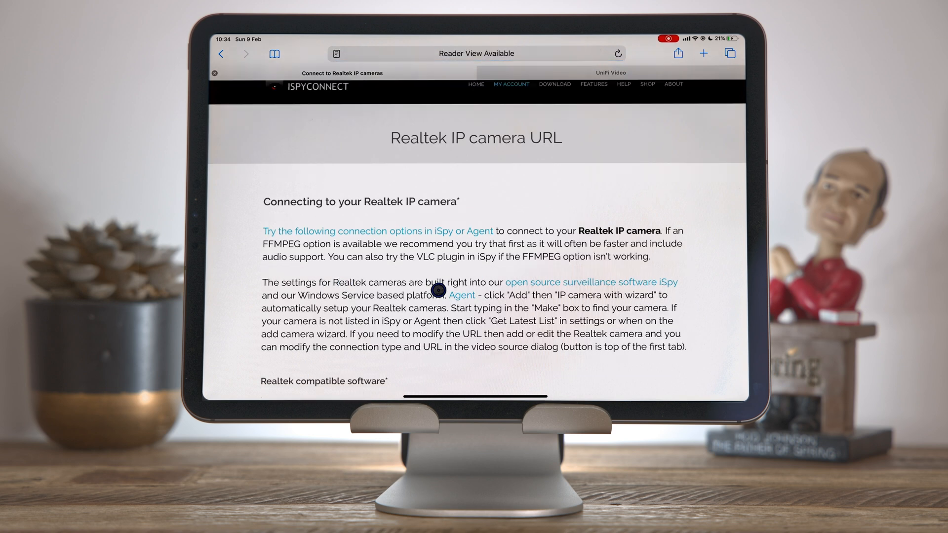
scroll("down", 3)
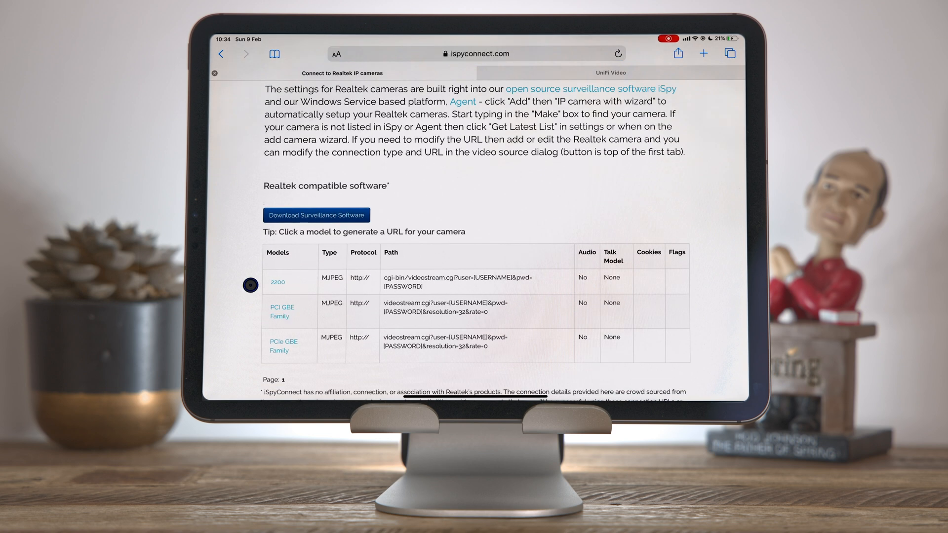
scroll("down", 3)
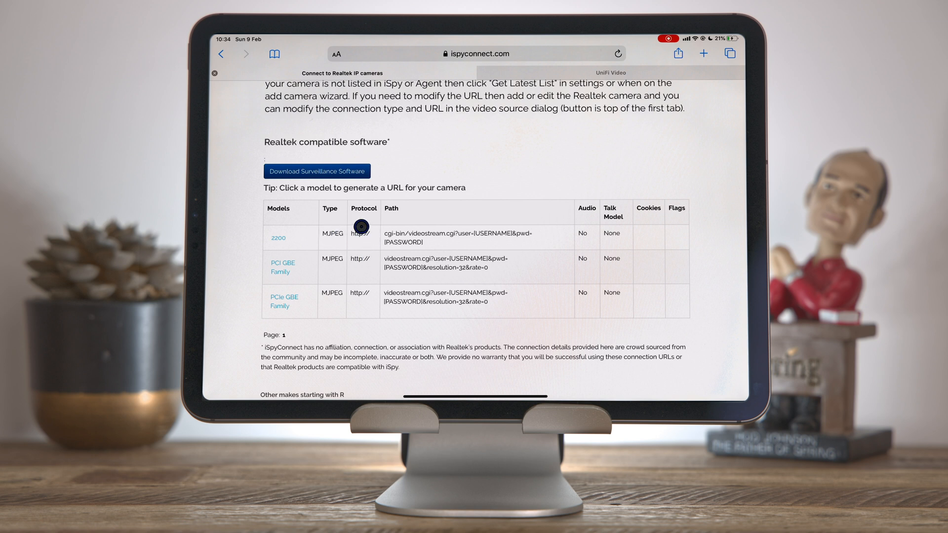
mouse_move(468, 233)
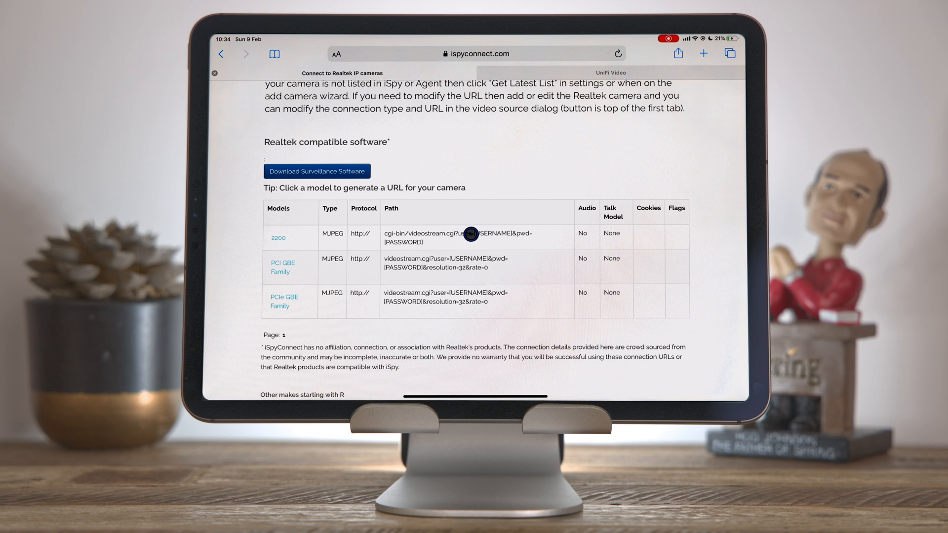
mouse_move(464, 268)
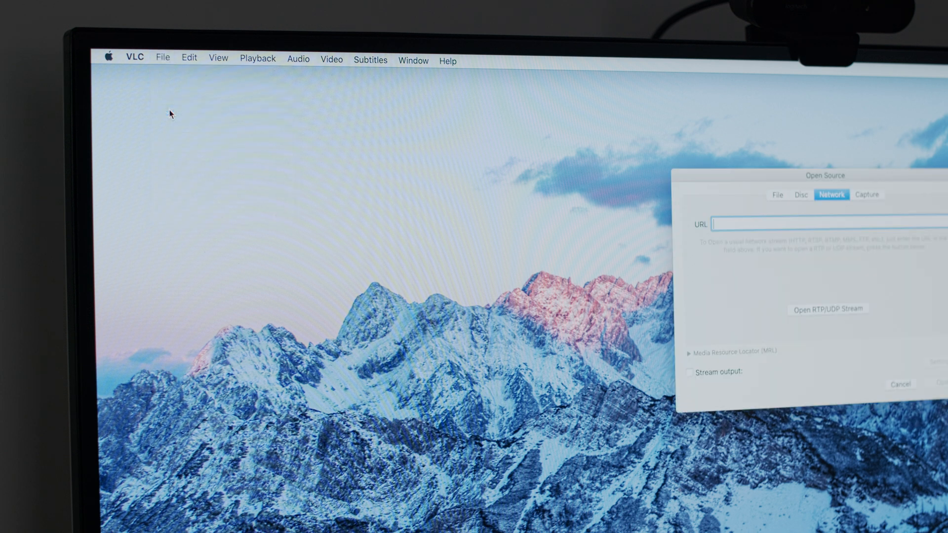
Start playback of the camera's rtsp:// network stream in VLC
left_click(898, 384)
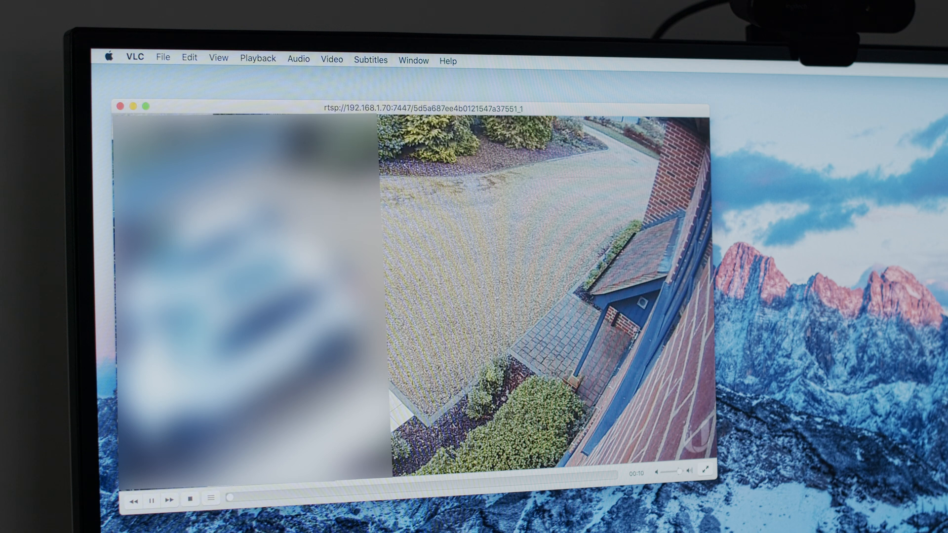
Show Media Information codec details: H264 at 1024x576, 15 fps with stereo AAC audio
left_click(413, 60)
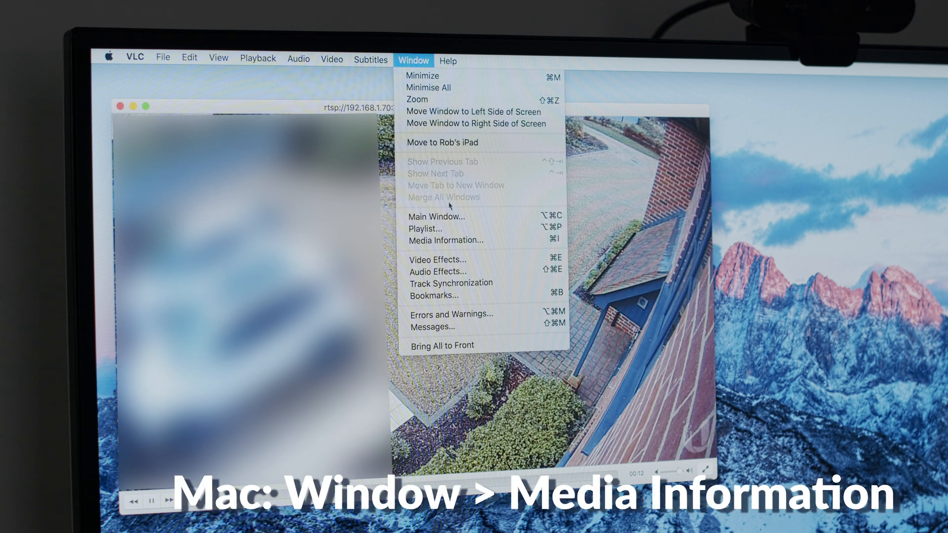
left_click(446, 239)
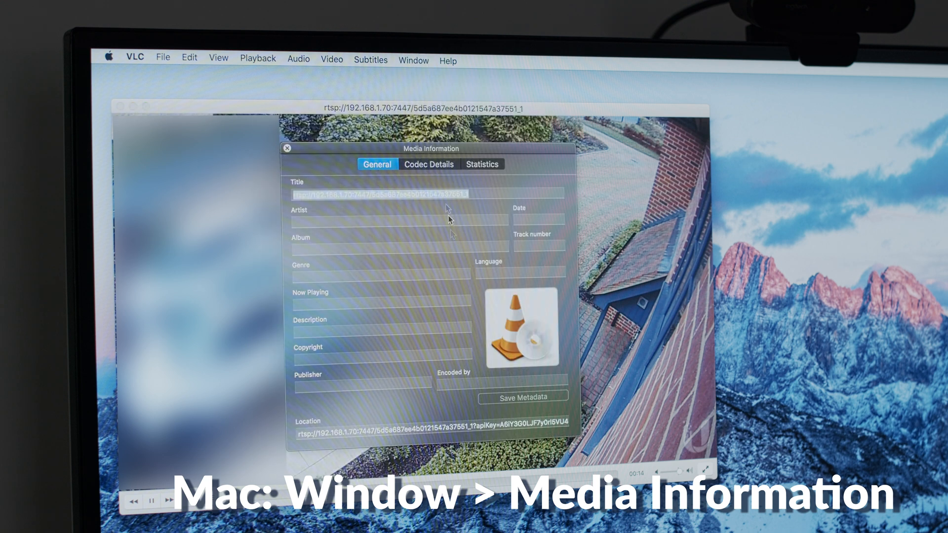
left_click(427, 164)
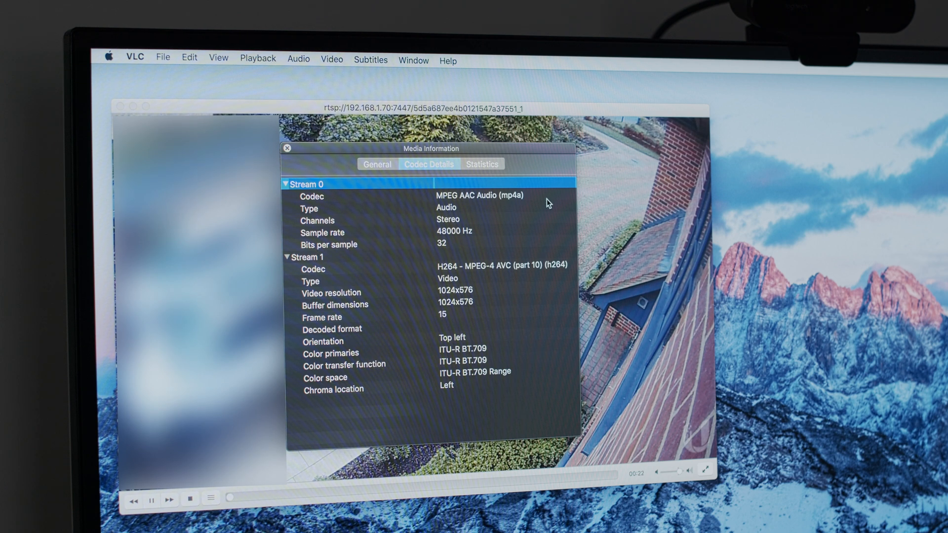
mouse_move(505, 290)
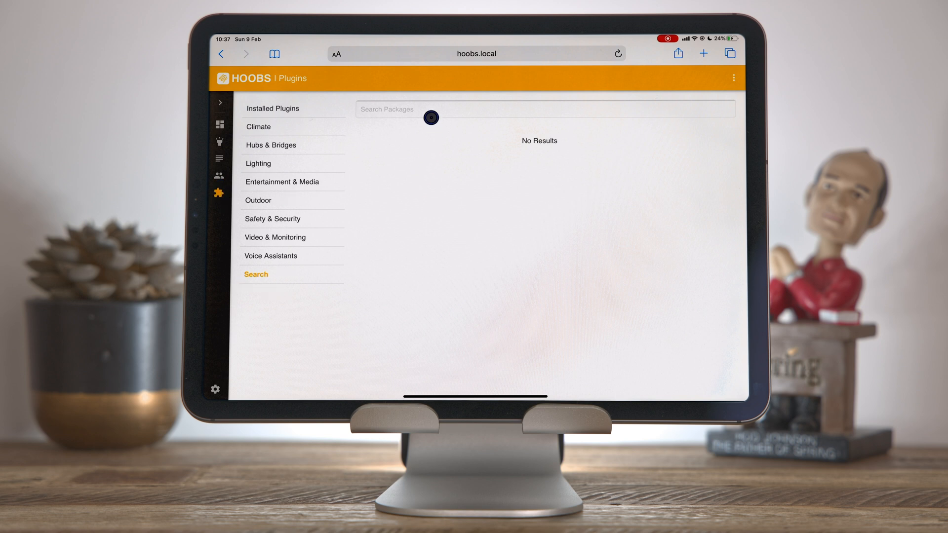
Search plugins for 'Camera' and enter the Camera FFMPEG plugin's configuration
type("Camera")
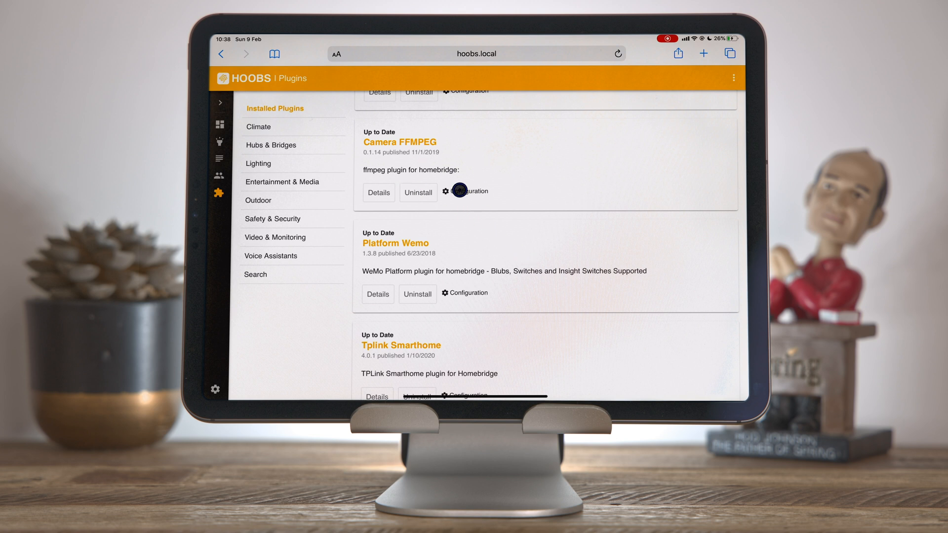
left_click(465, 192)
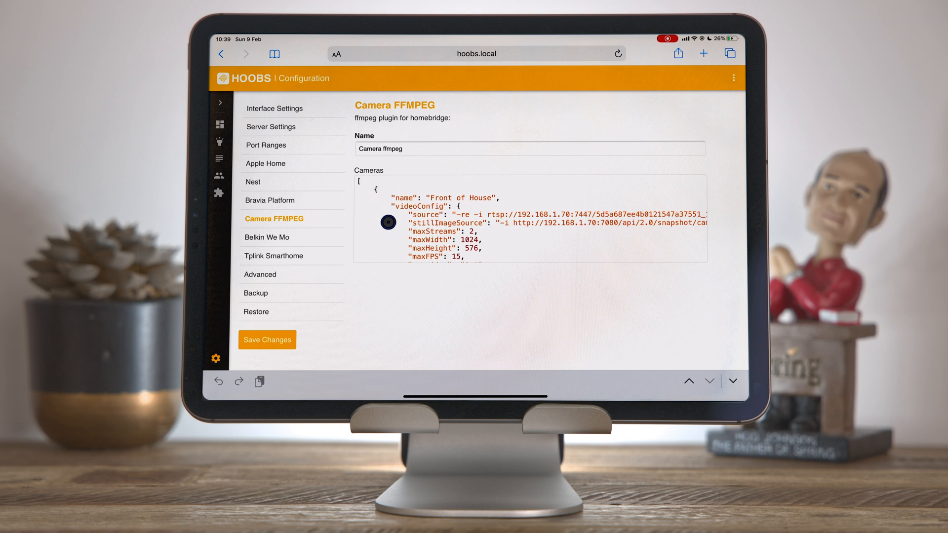
left_click(375, 189)
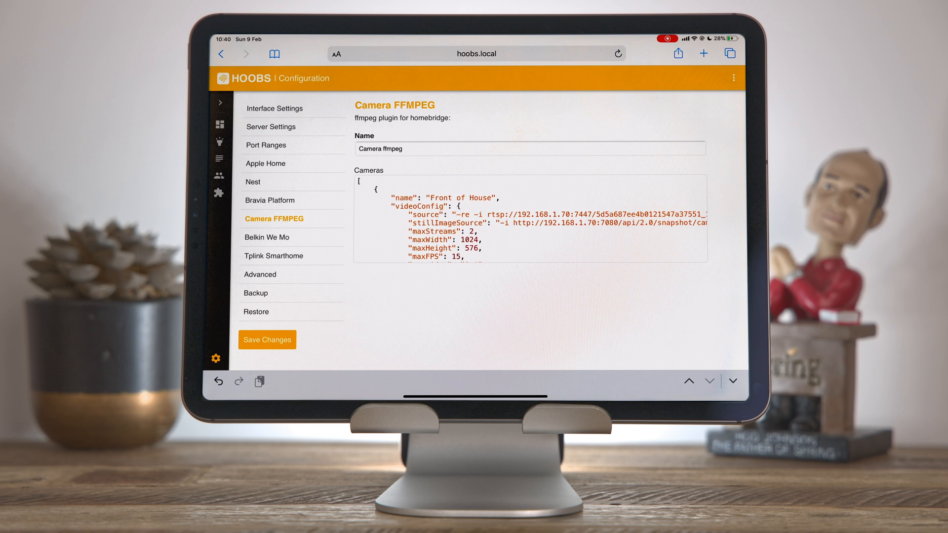
left_click(429, 212)
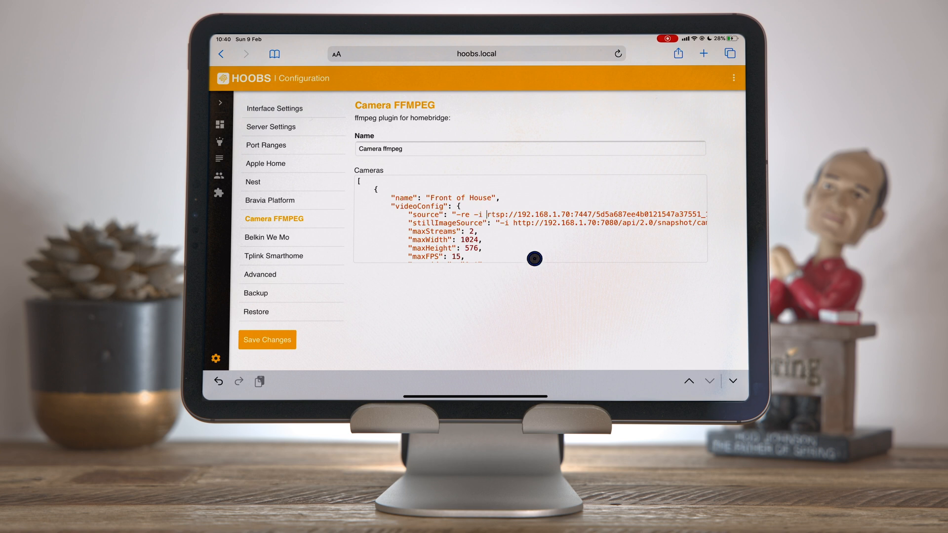
mouse_move(560, 280)
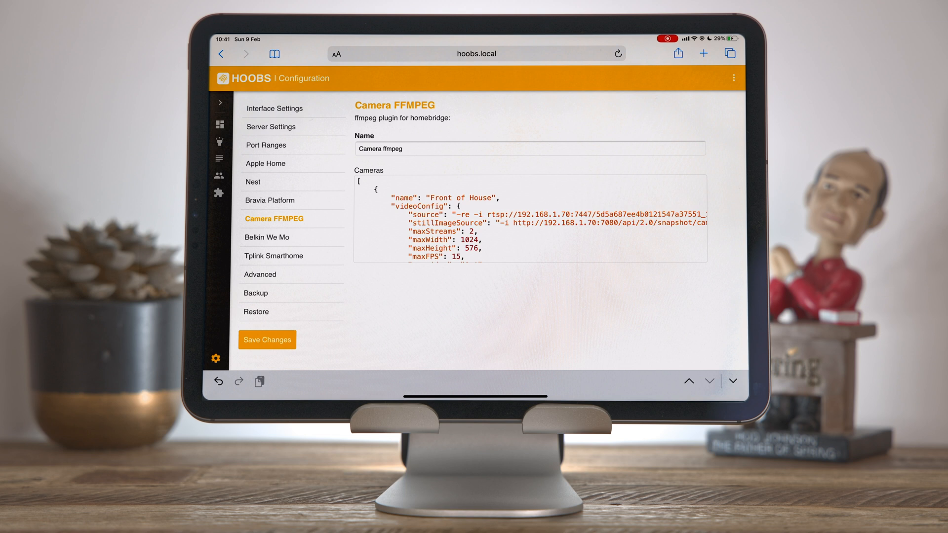
left_click(468, 231)
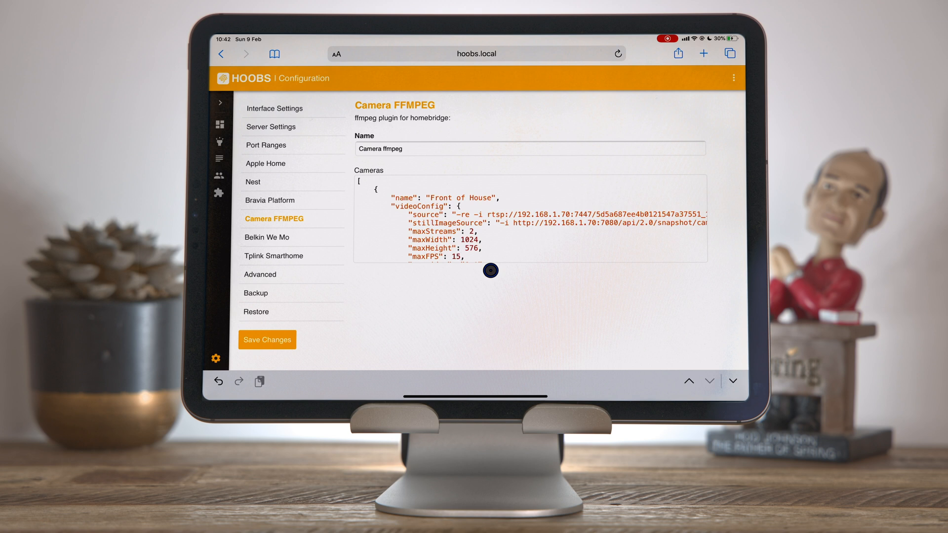
Edit the Cameras JSON for 1024x576 at 15 fps, vcodec h264_omx, audio and debug true, and save
left_click(461, 257)
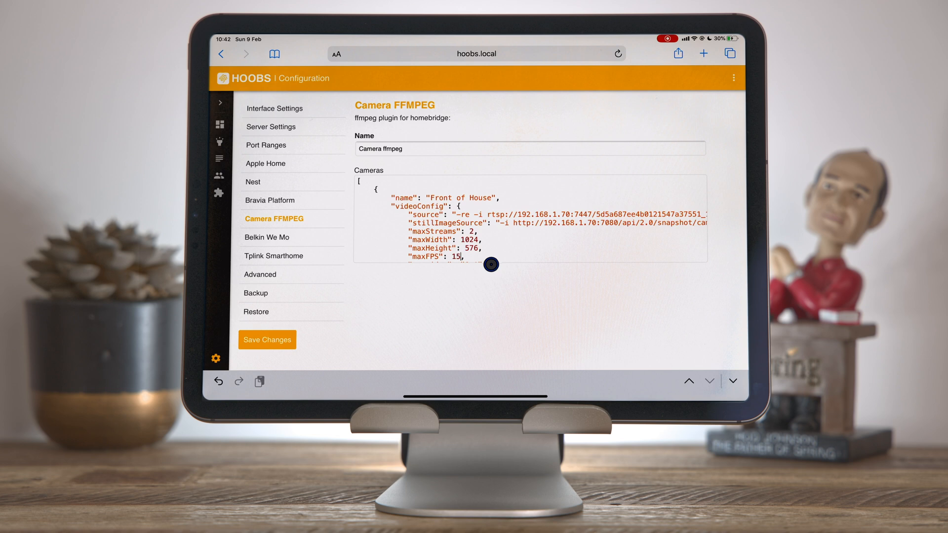
scroll("down", 3)
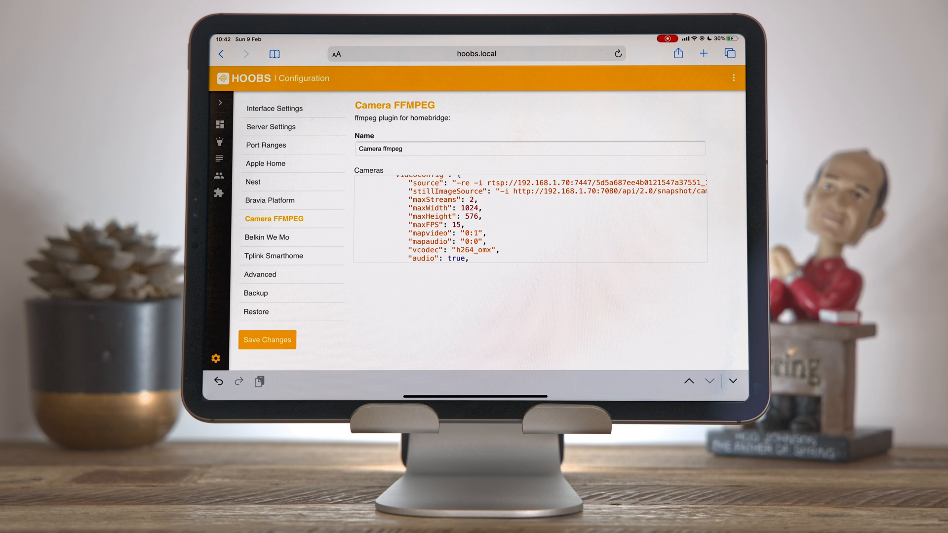
left_click(475, 233)
type("\"debug\": true")
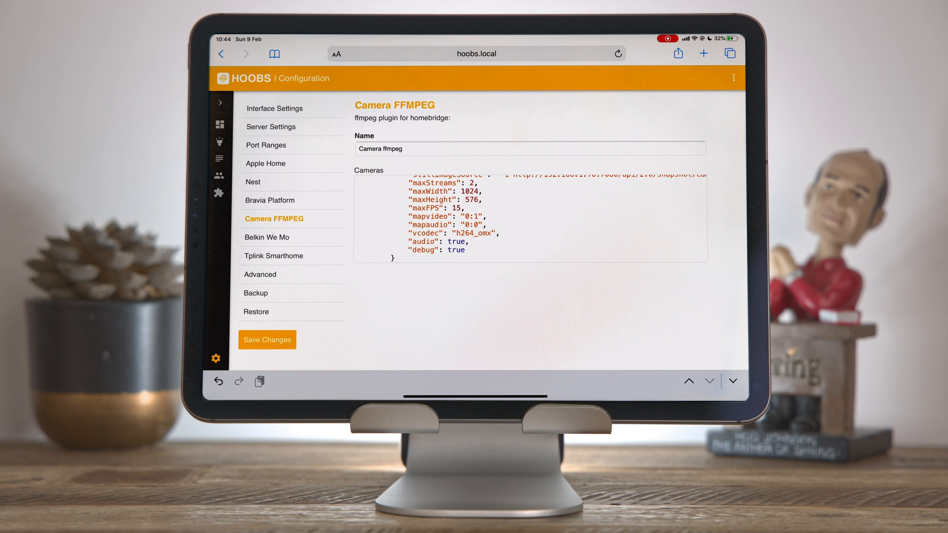
left_click(463, 241)
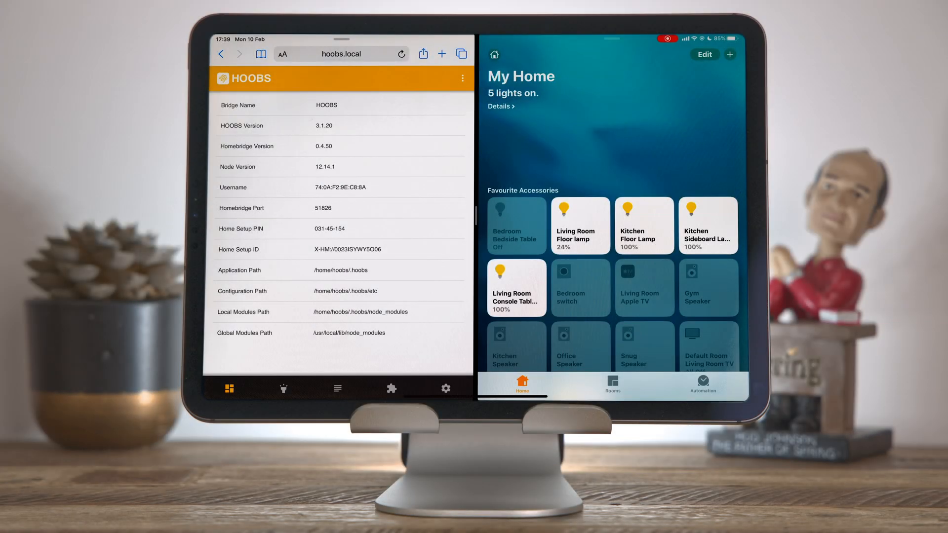
Add an accessory without a code and pick Front of House-EC8D to pair
left_click(730, 55)
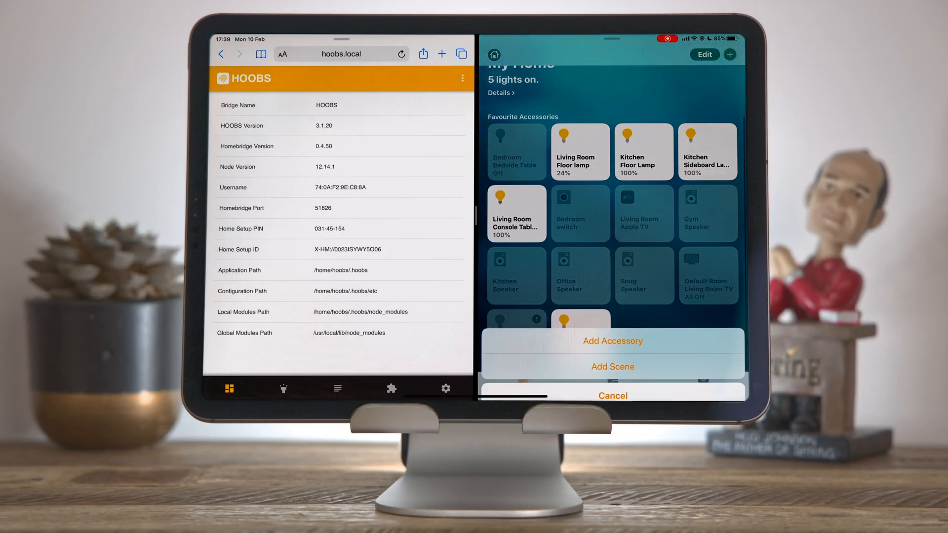
left_click(612, 395)
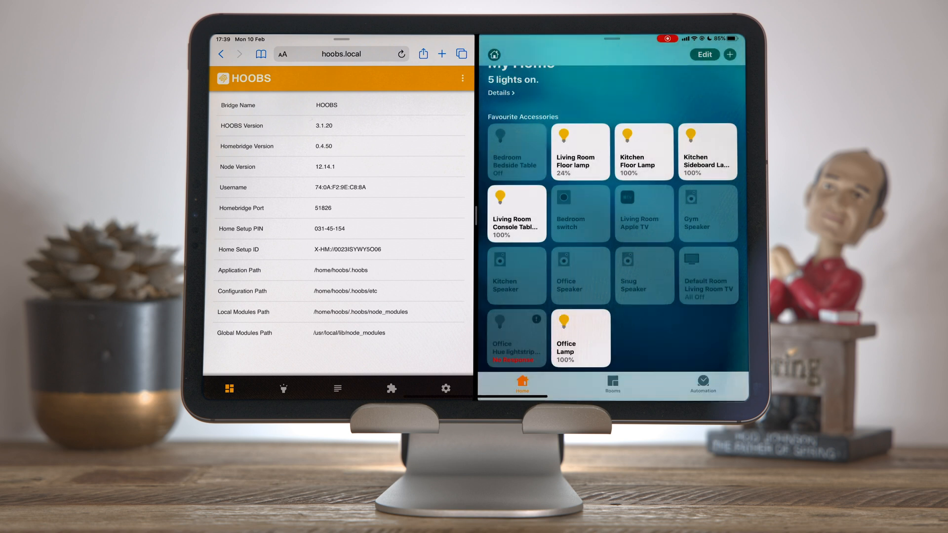
left_click(730, 54)
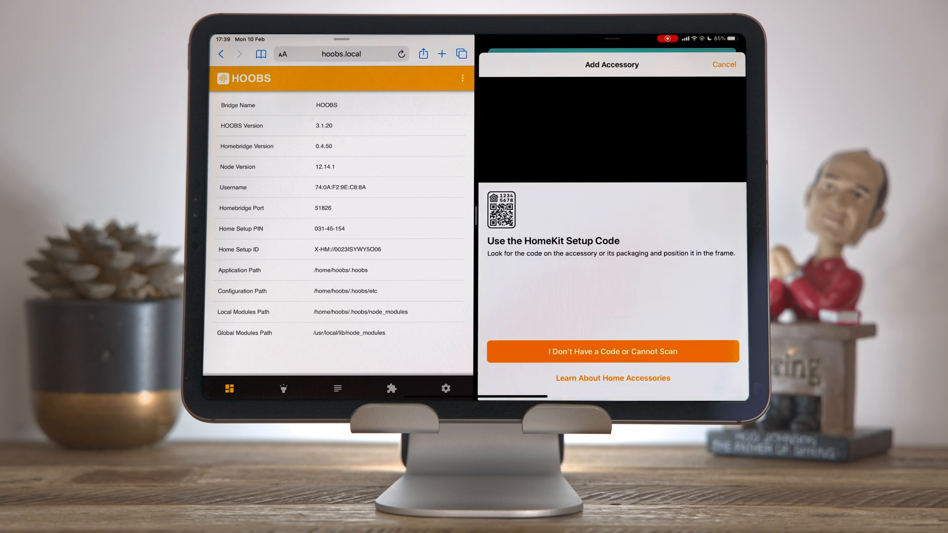
left_click(612, 351)
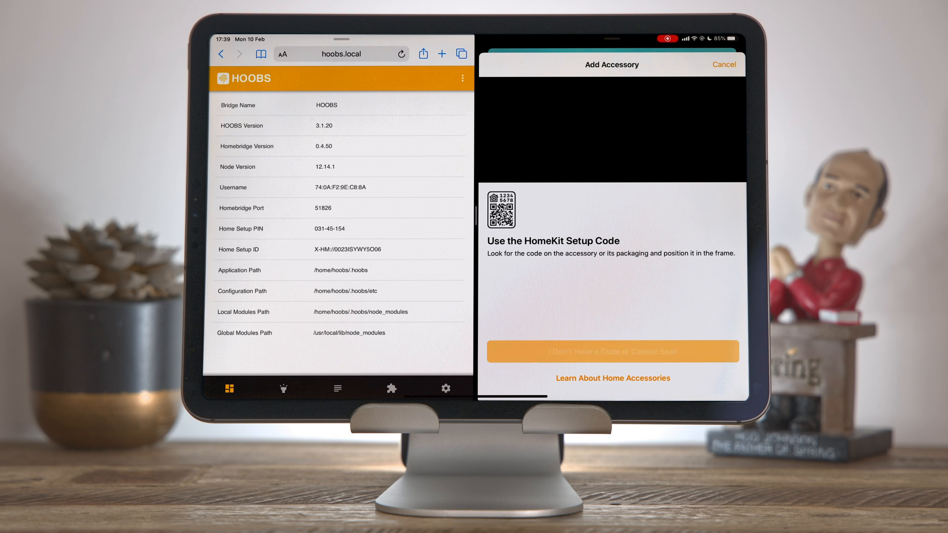
left_click(612, 352)
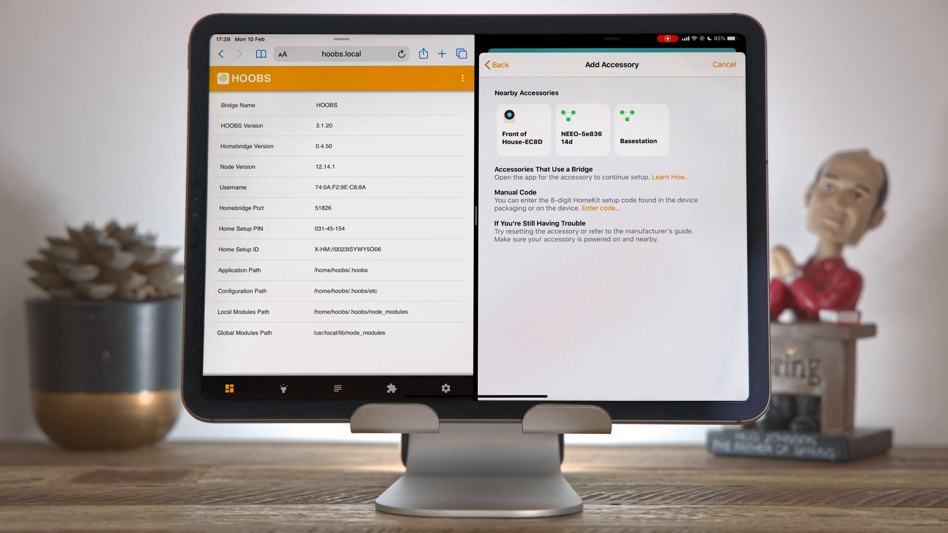
left_click(523, 127)
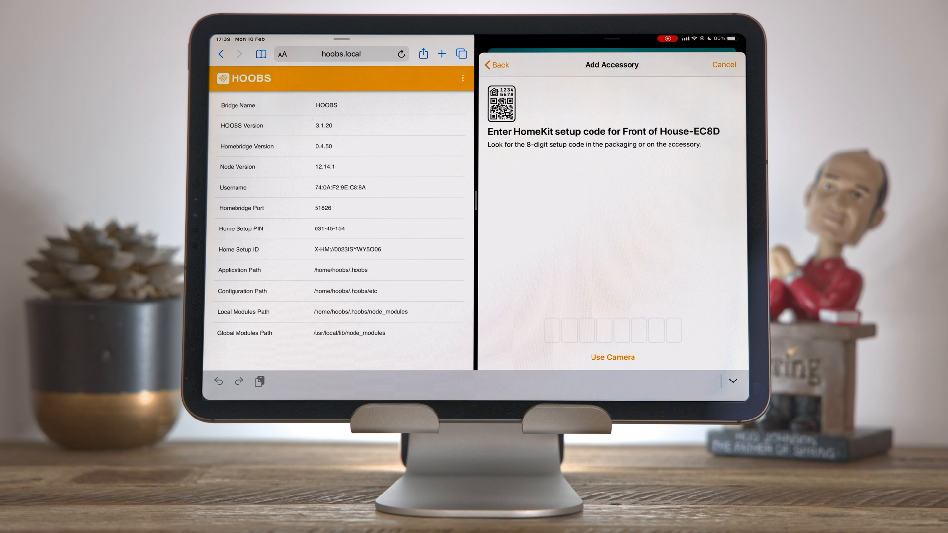
type("0")
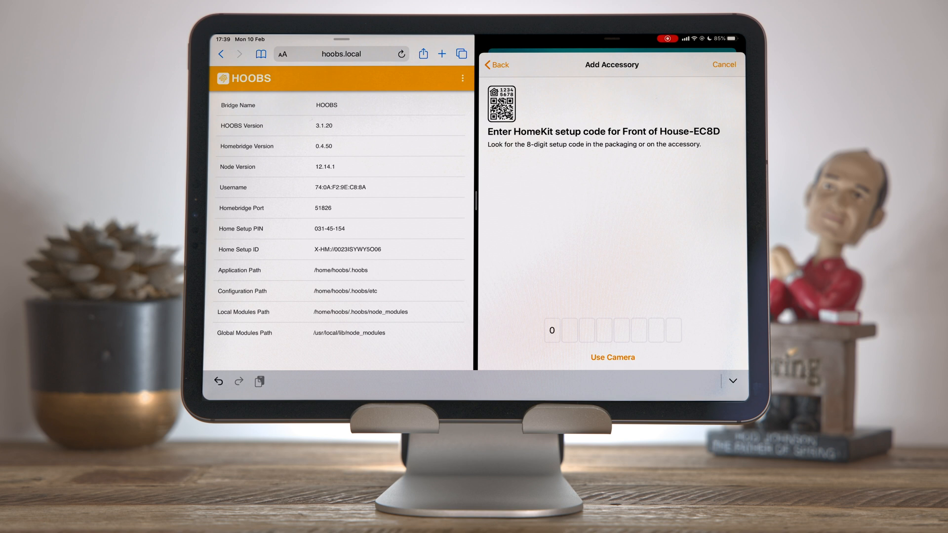
type("31")
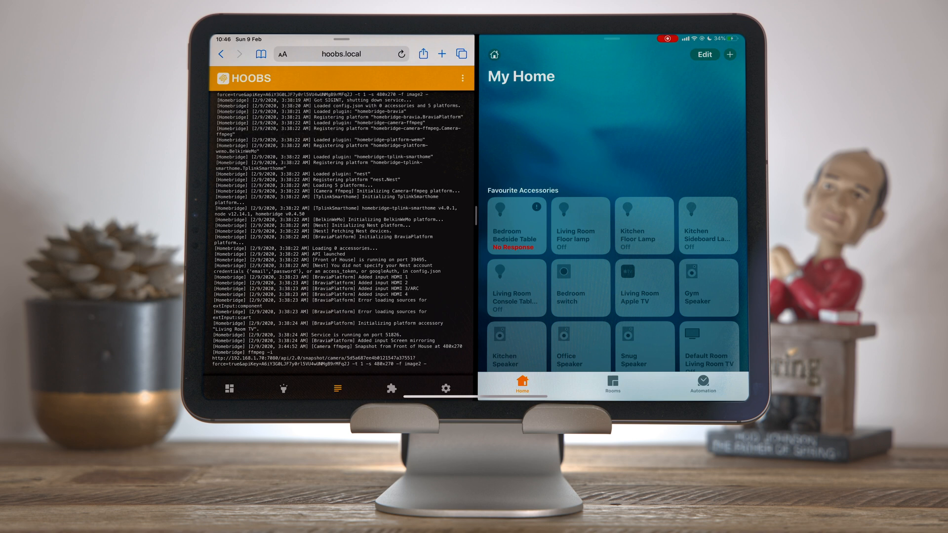
Bring up the Front of House camera tile to see its driveway snapshot
scroll("down", 3)
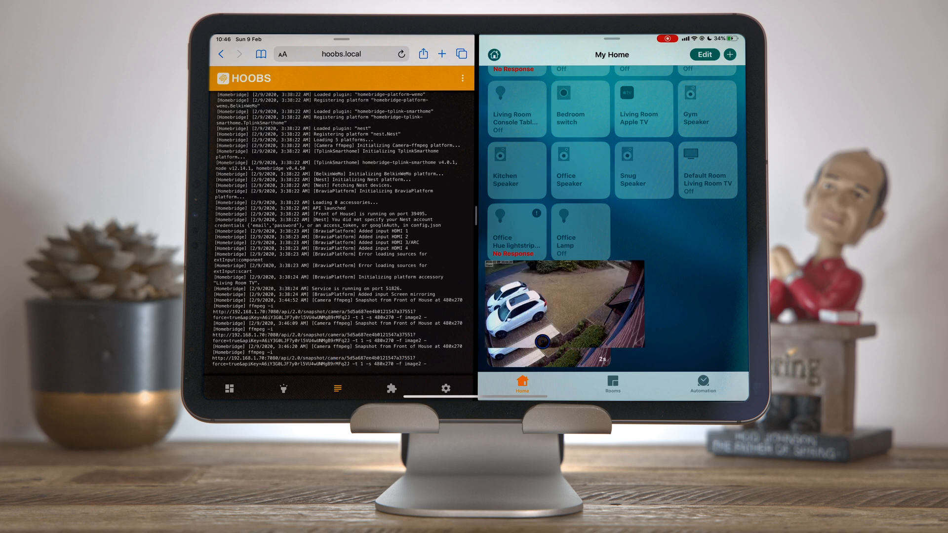
left_click(562, 313)
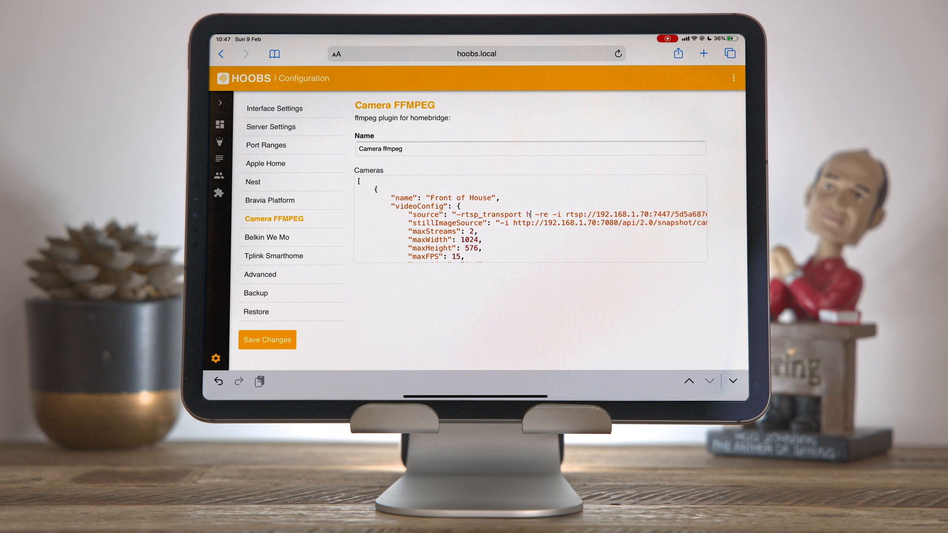
Complete the source option as -rtsp_transport http for the Front of House camera
type("ttp")
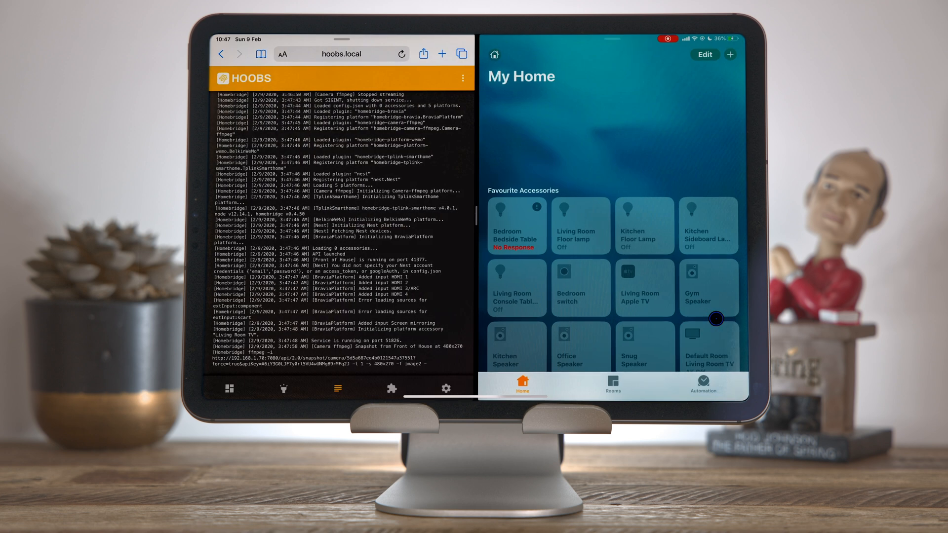
View the Front of House feed from the Favourite Cameras list
scroll("down", 3)
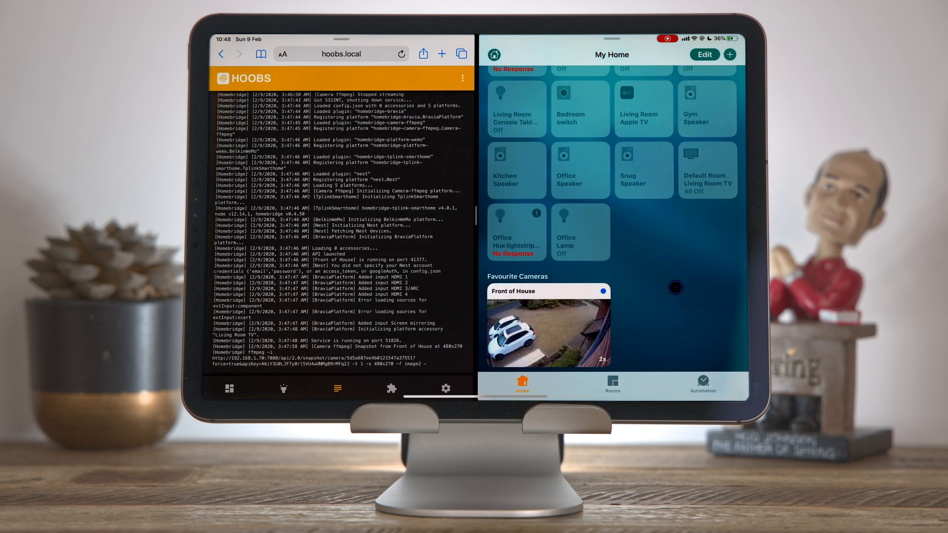
left_click(547, 327)
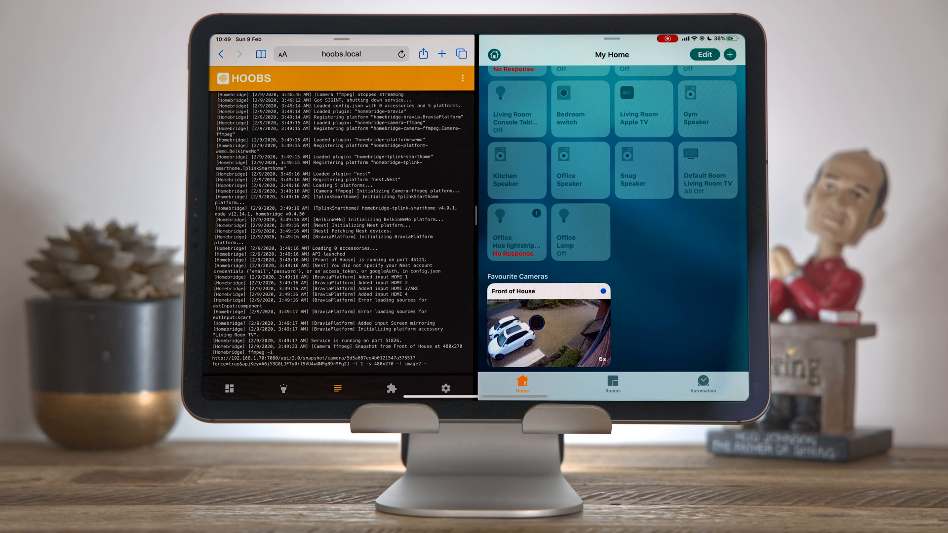
Watch the Front of House live stream, then return to the camera config with vcodec copy
left_click(547, 327)
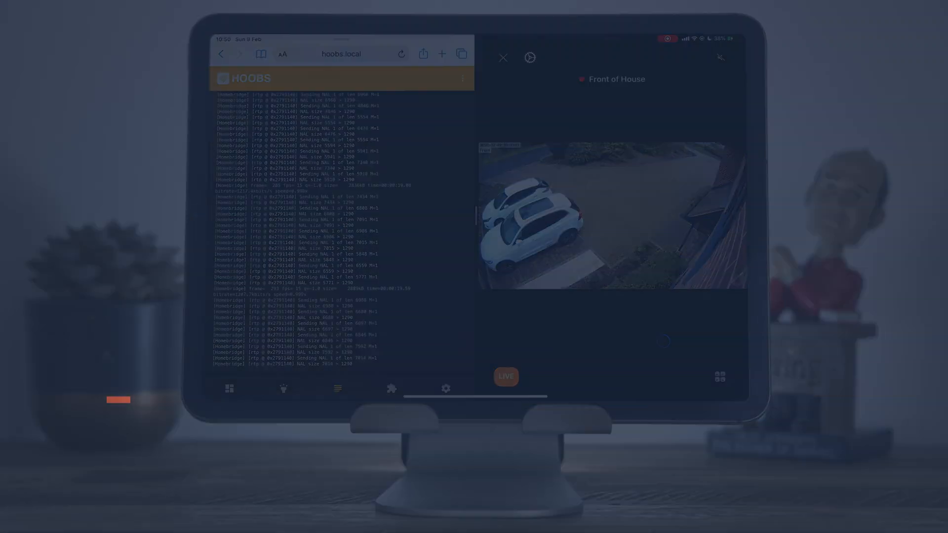
left_click(503, 57)
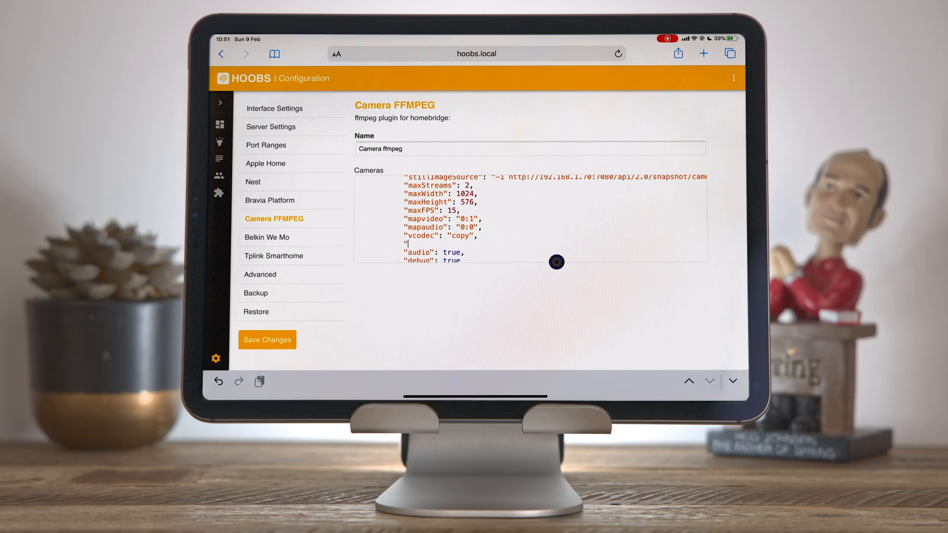
Enter the "packetSize": 188, line in the Cameras JSON after vcodec copy
type("packet")
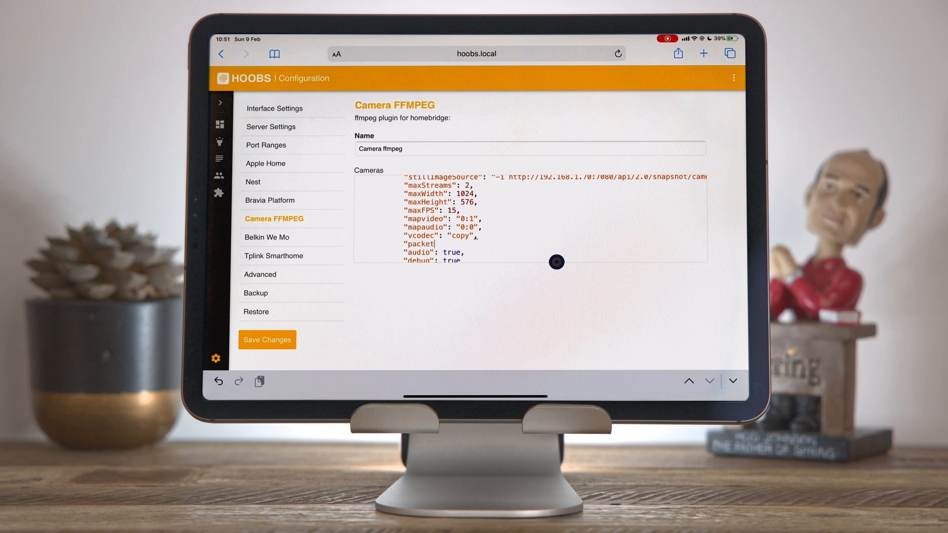
type("Size\":")
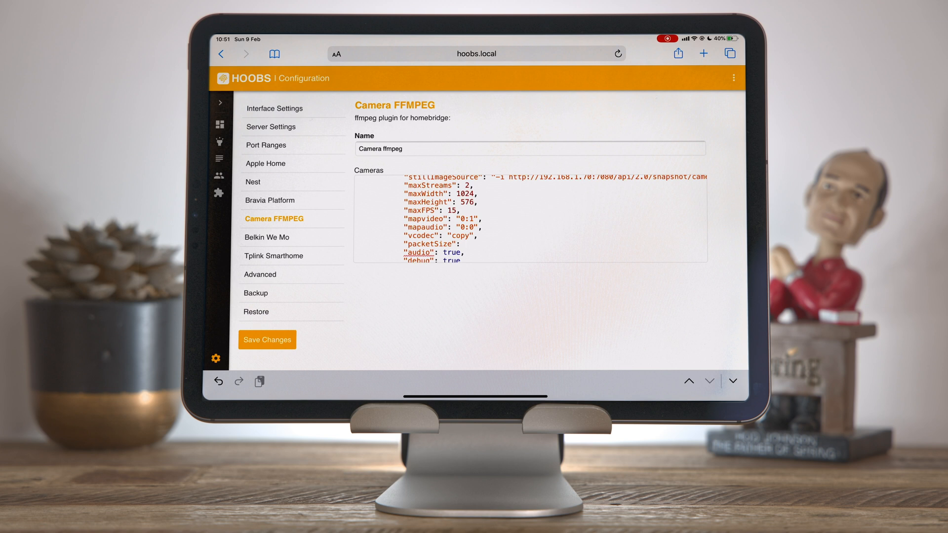
left_click(464, 244)
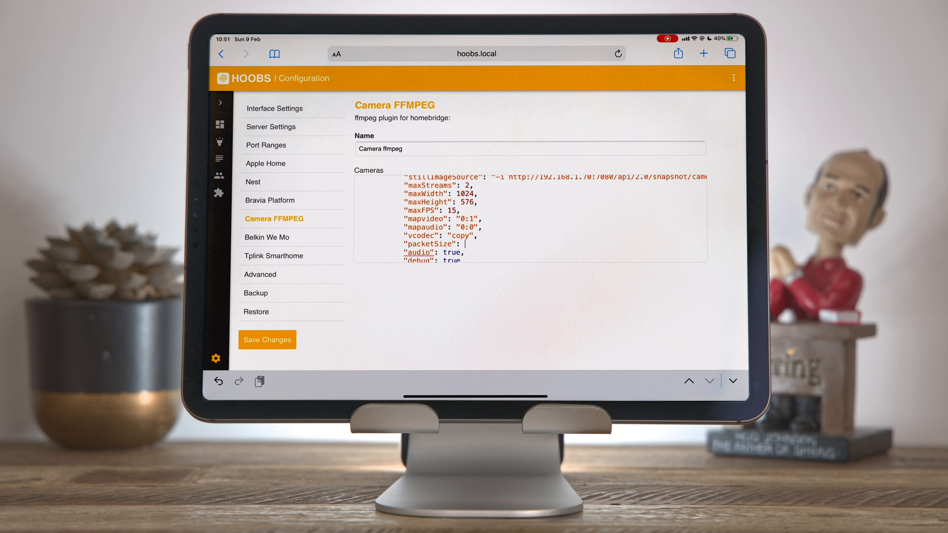
type("188,")
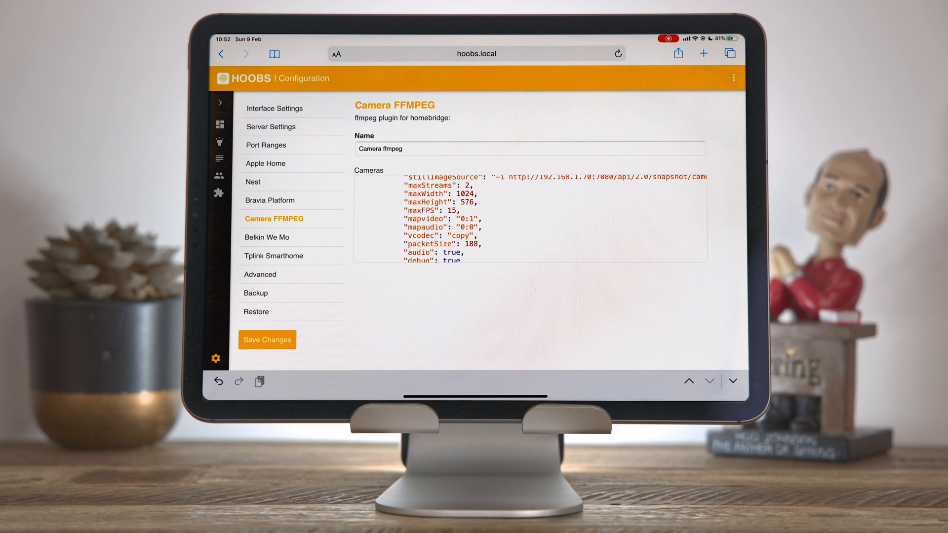
left_click(483, 243)
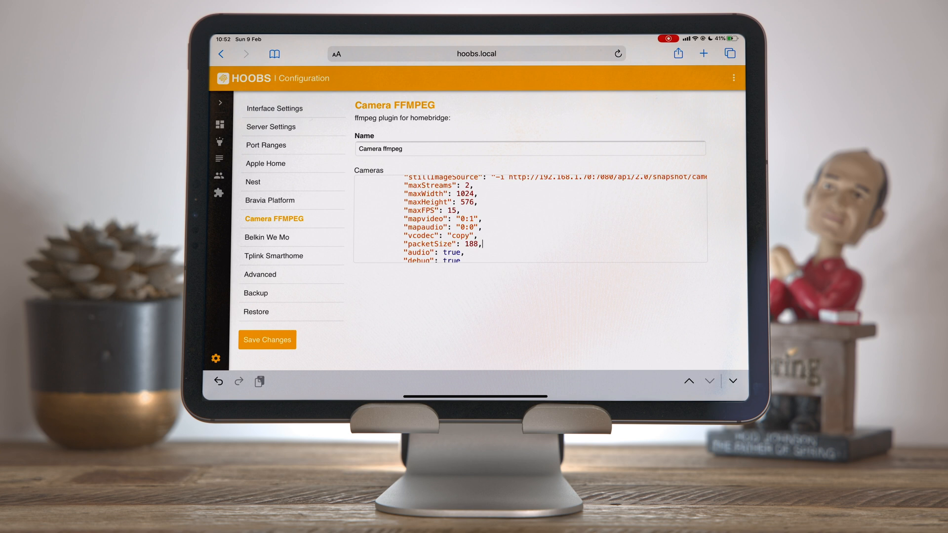